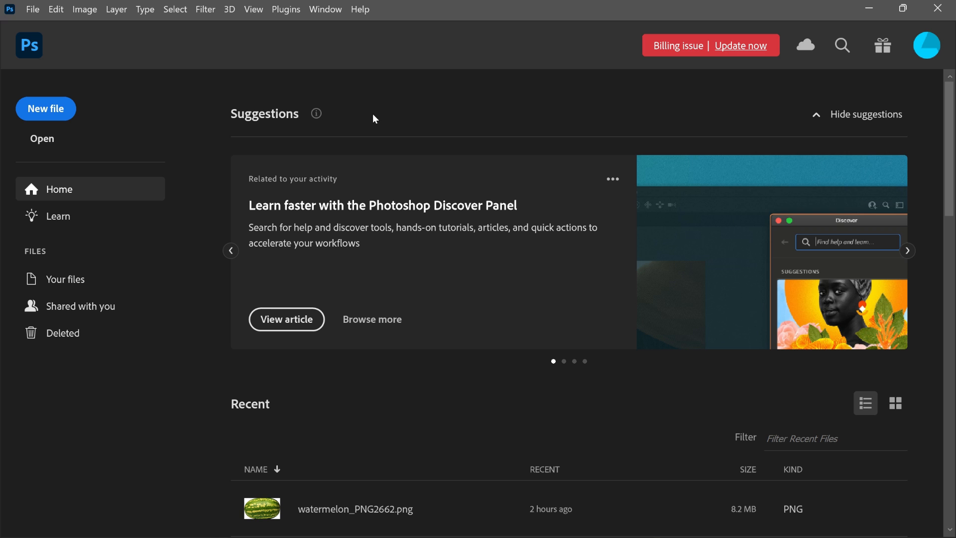
Step: Create a blank white 2000 × 2000 px document at 300 ppi from the Home screen
click(45, 108)
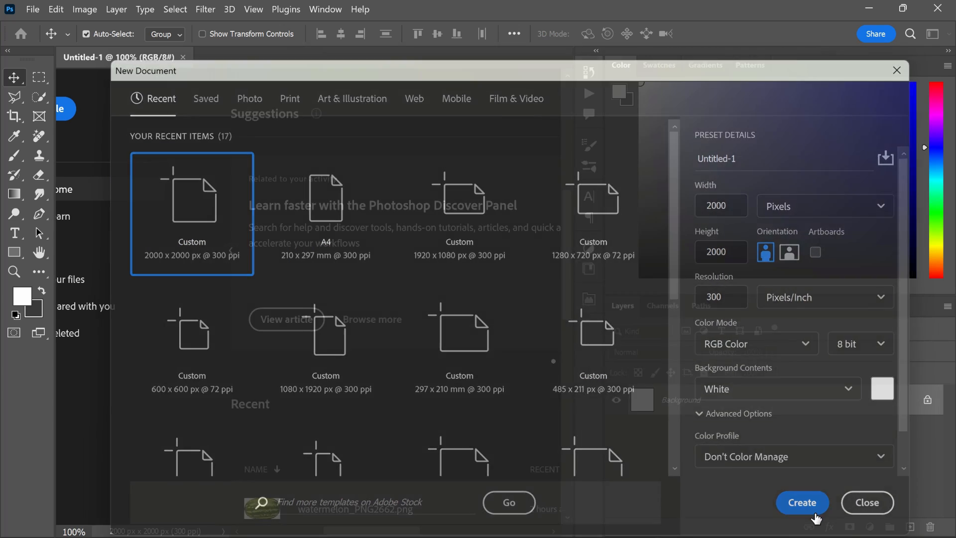
click(801, 503)
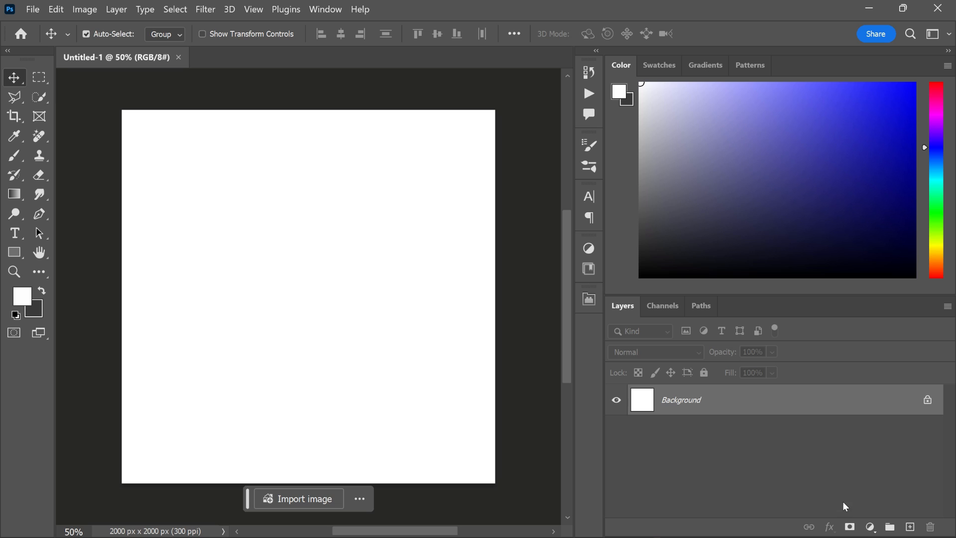
Step: Add a Gradient Fill layer using the orange-yellow gradient, Radial style, 154% scale
click(869, 526)
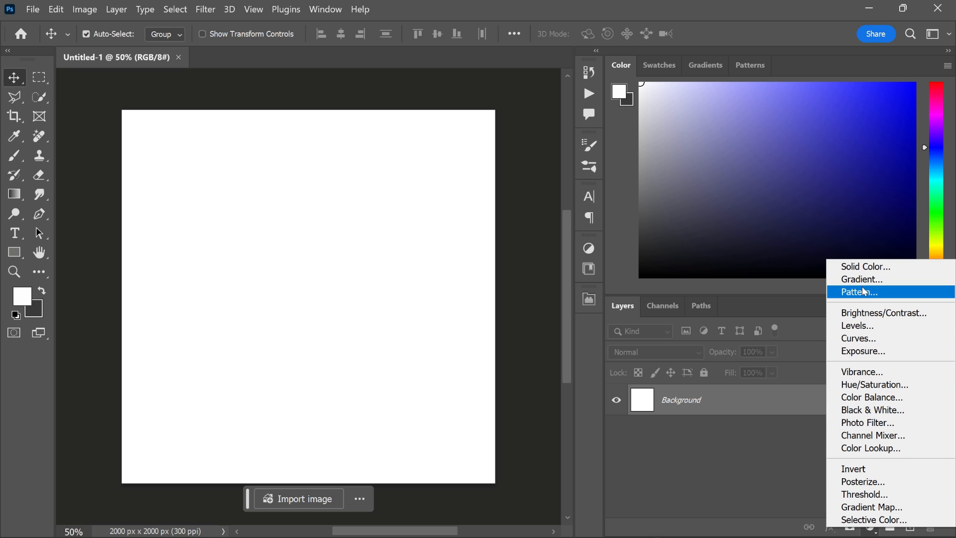
click(861, 279)
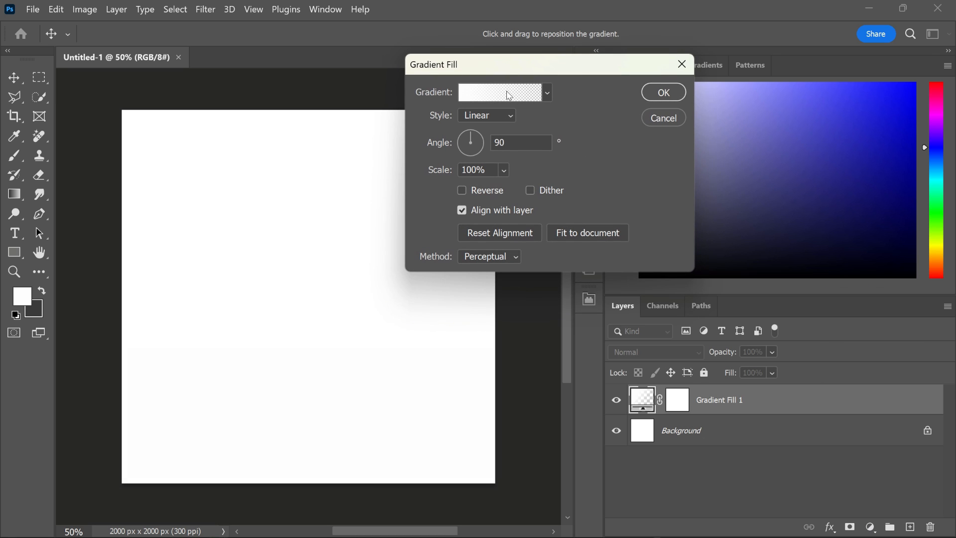
click(499, 92)
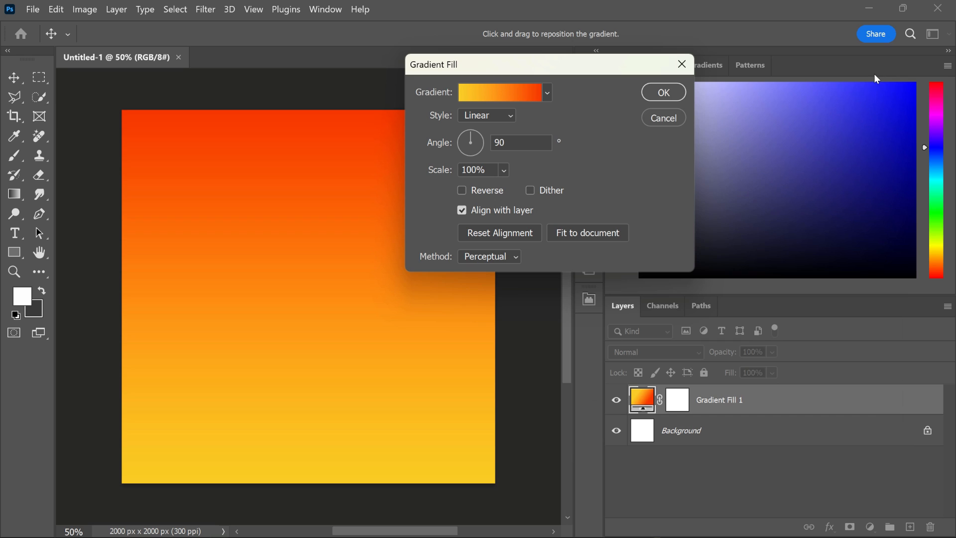
click(486, 115)
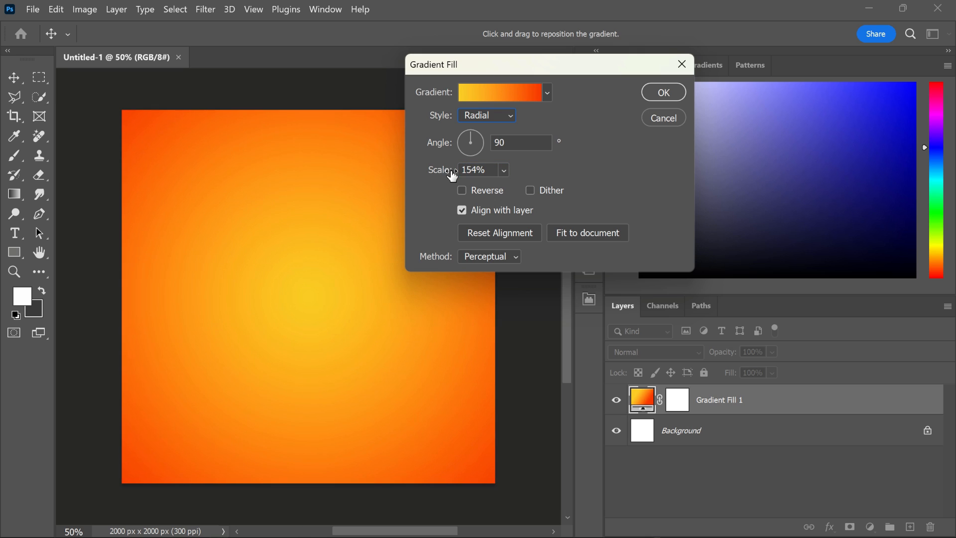
click(662, 92)
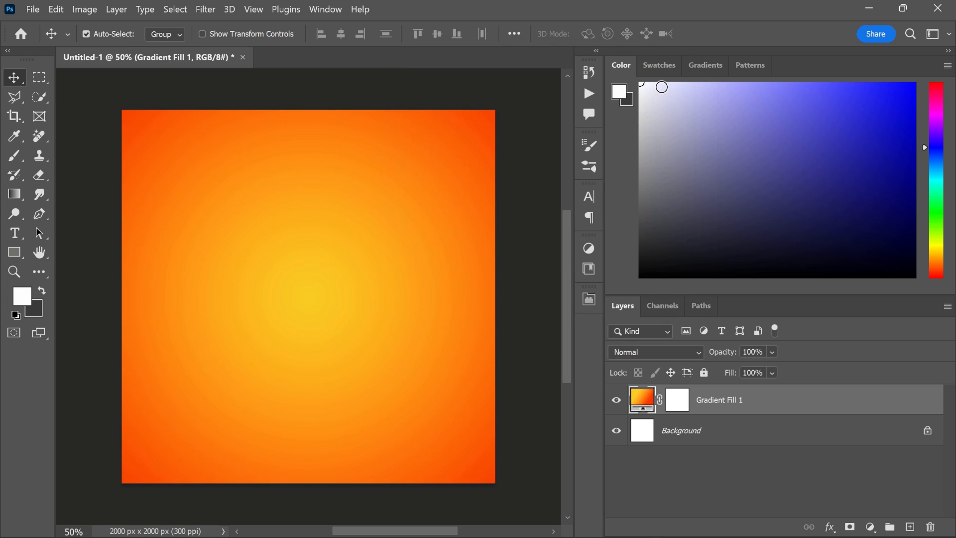
Step: Place Embedded the orange-on-teal stock photo as a new layer above the gradient
click(32, 9)
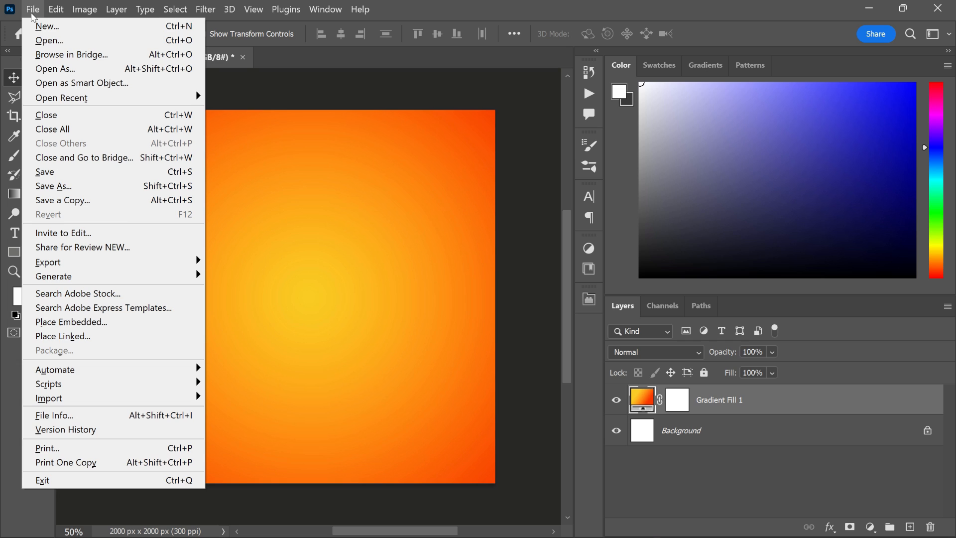
click(71, 321)
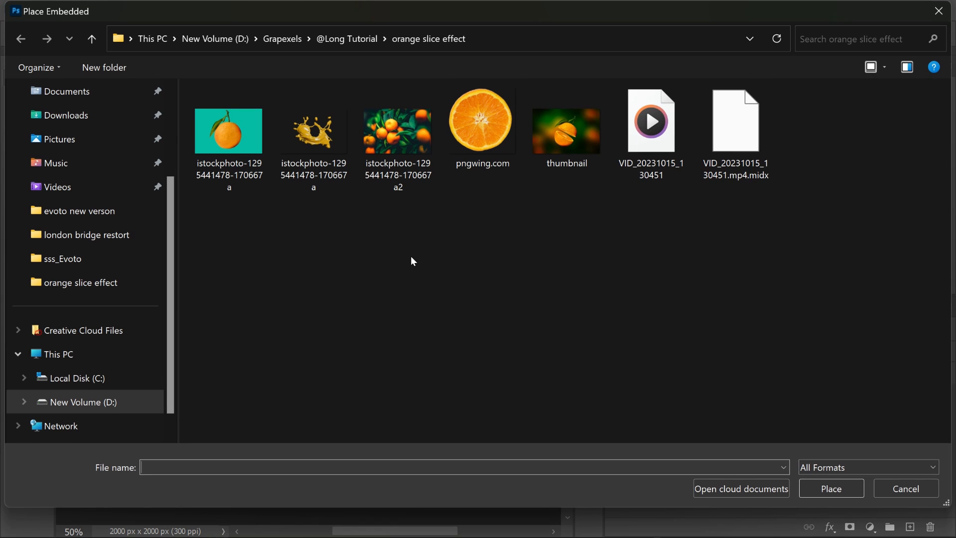
click(228, 130)
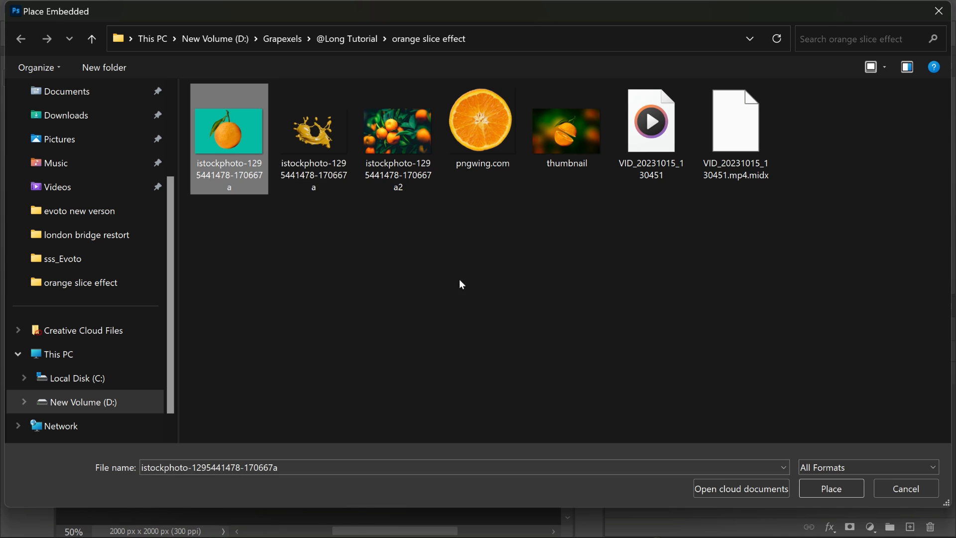
click(831, 488)
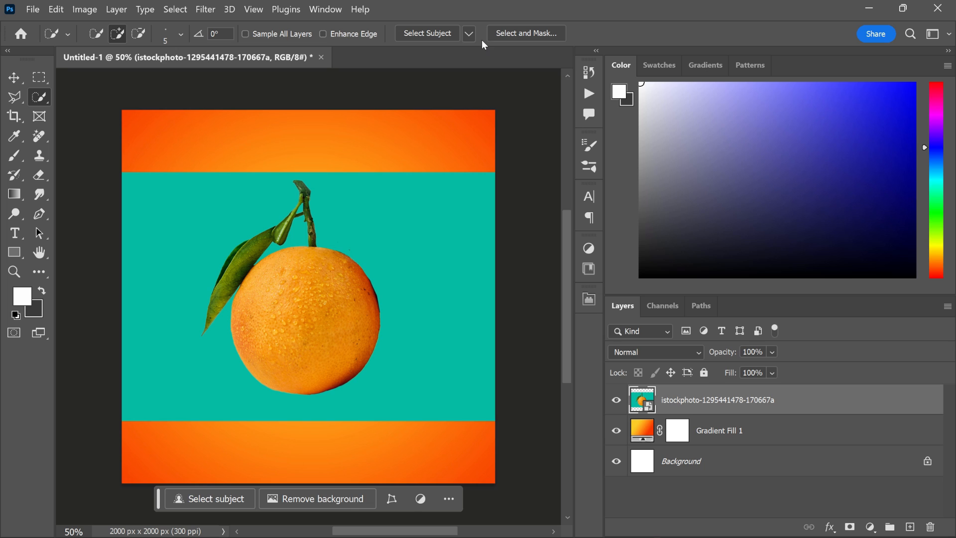
mouse_move(426, 33)
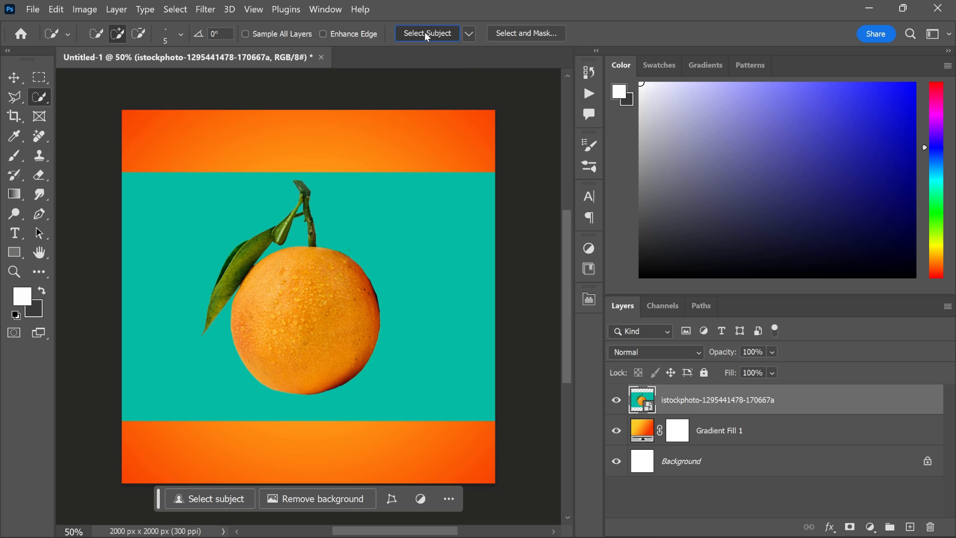
Step: Select Subject on the orange, contract the selection, and copy it onto Layer 1
click(427, 33)
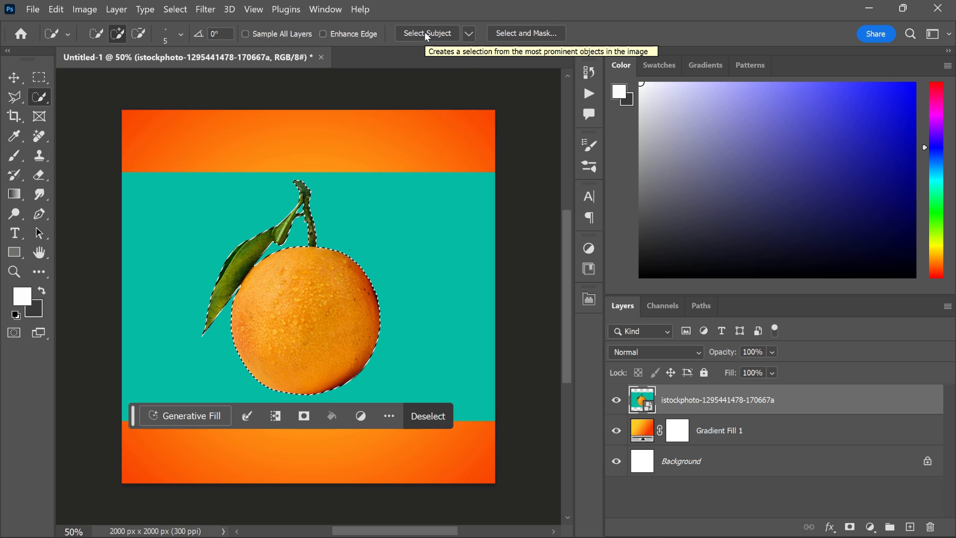
click(175, 9)
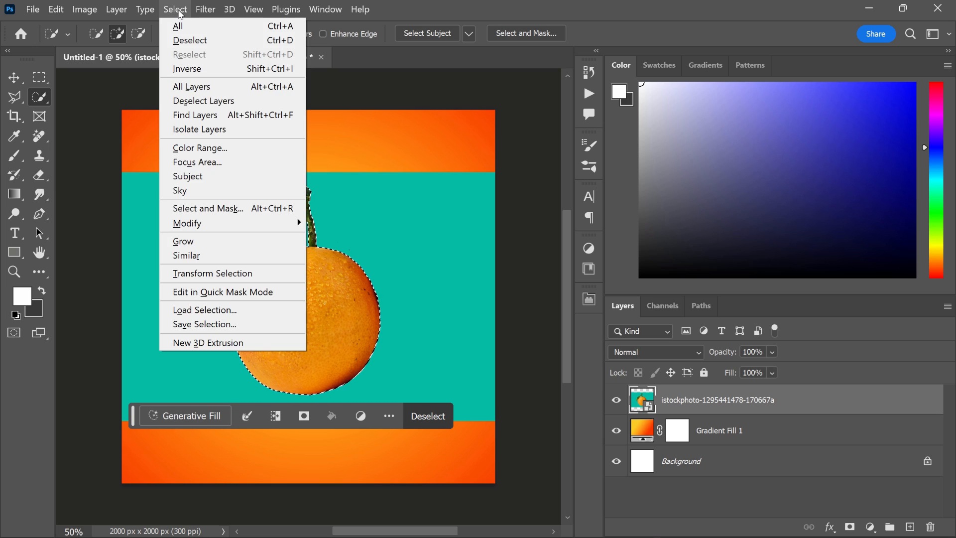
mouse_move(187, 222)
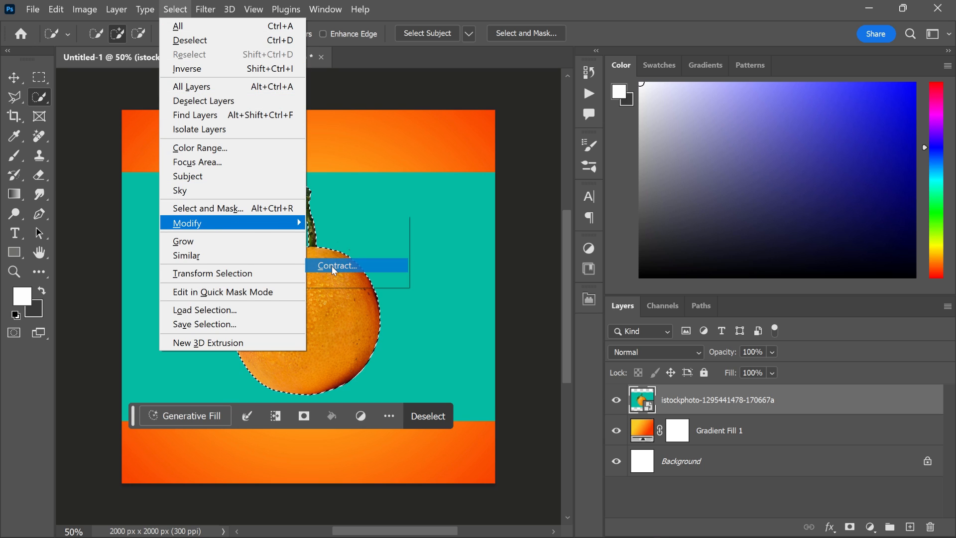
click(336, 265)
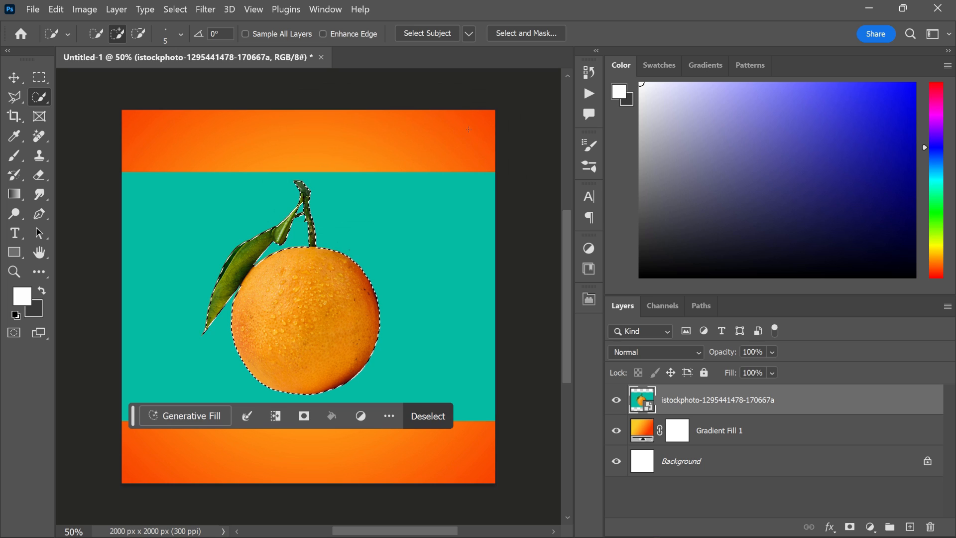
key(ctrl+j)
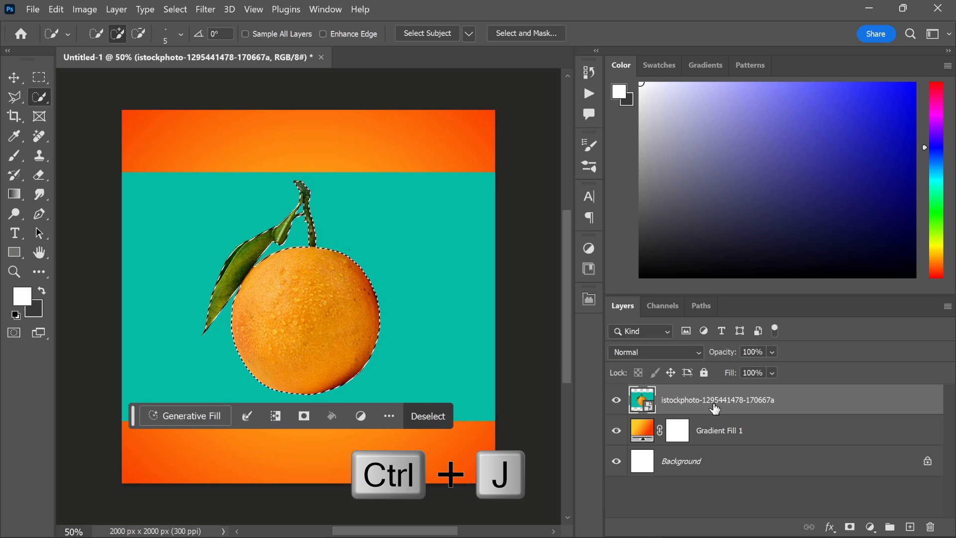
key(ctrl+j)
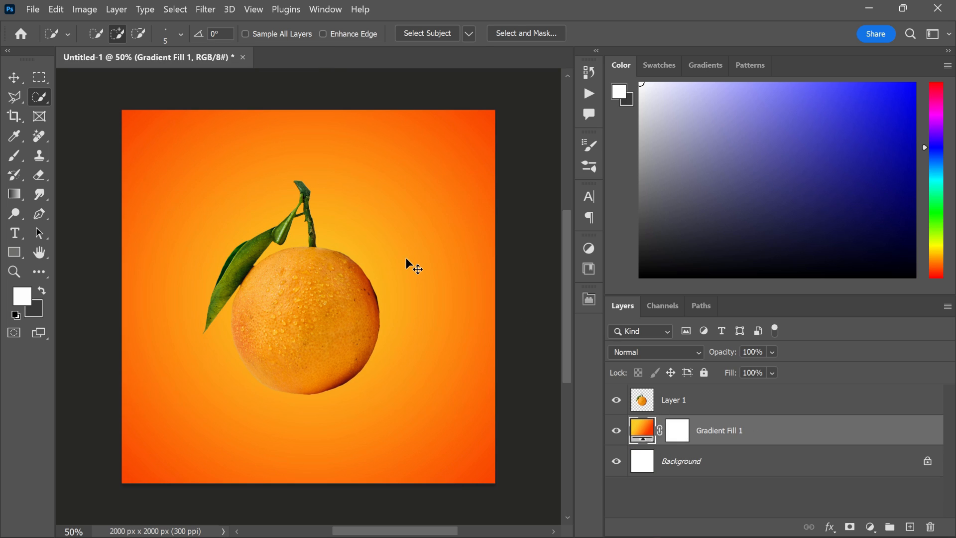
click(673, 399)
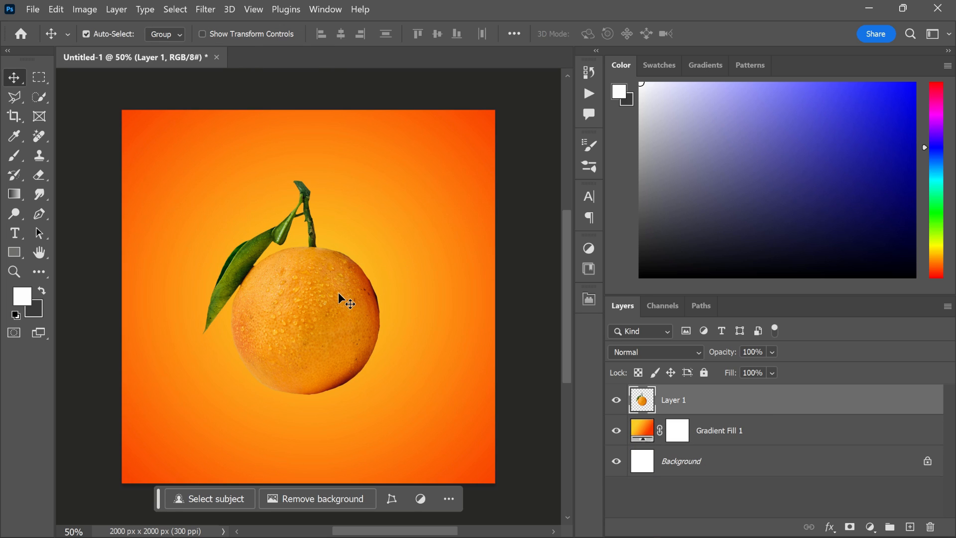
Step: Free Transform the orange to about 125% size and roughly 26° rotation
key(ctrl+t)
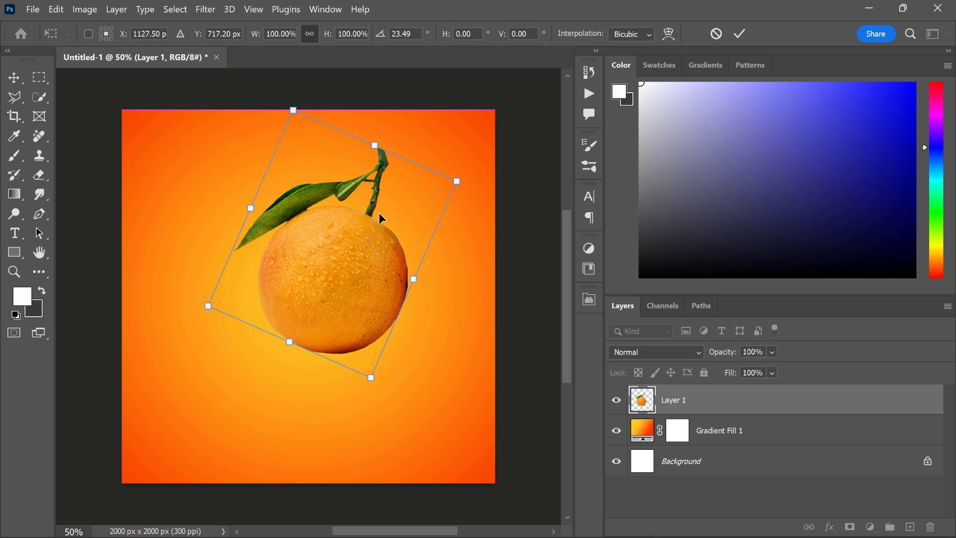
drag(293, 110, 308, 94)
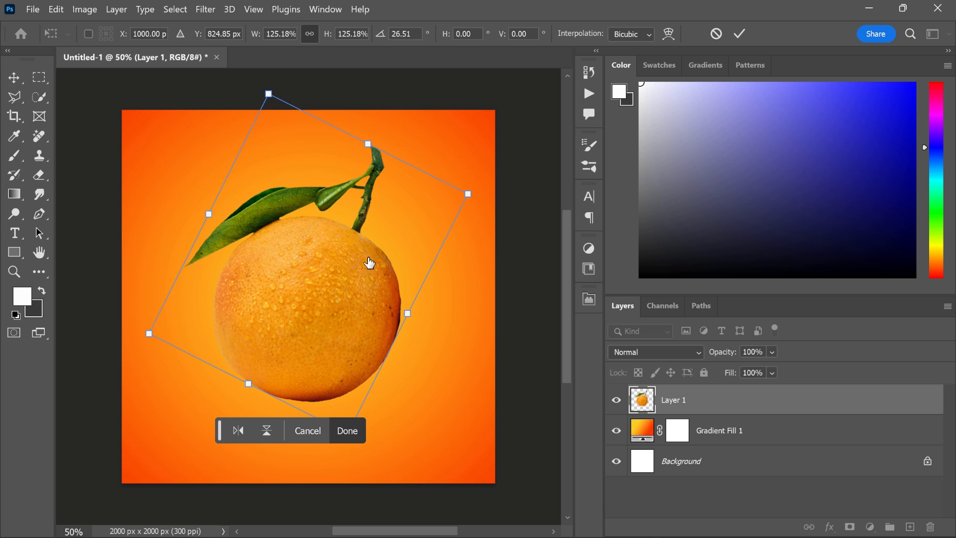
click(347, 430)
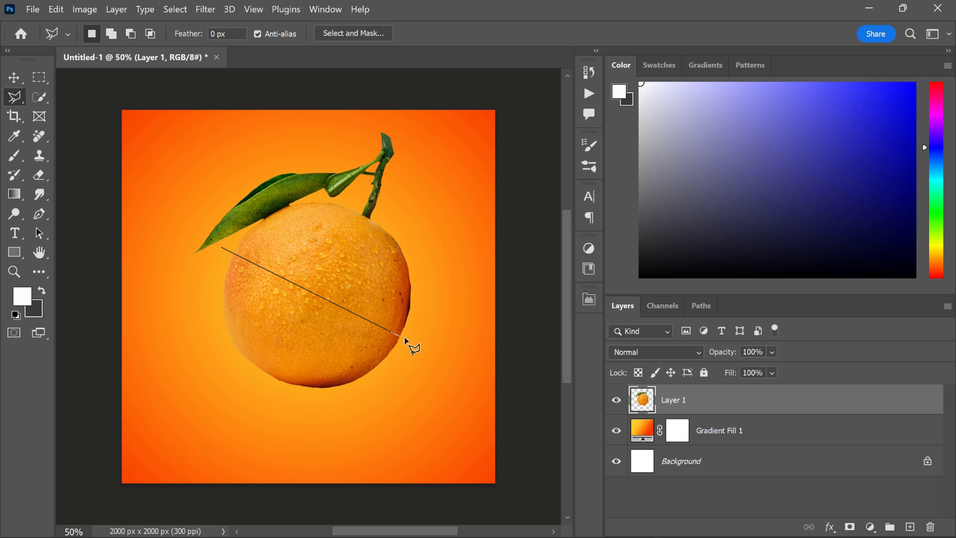
mouse_move(430, 353)
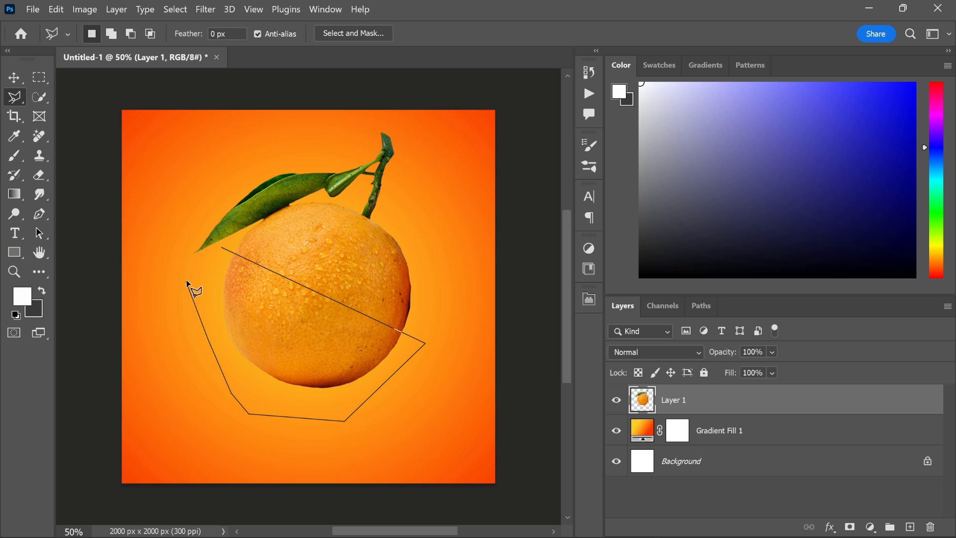
Step: Lasso the orange's lower half, shift it down-left leaving a gap, and deselect
click(193, 289)
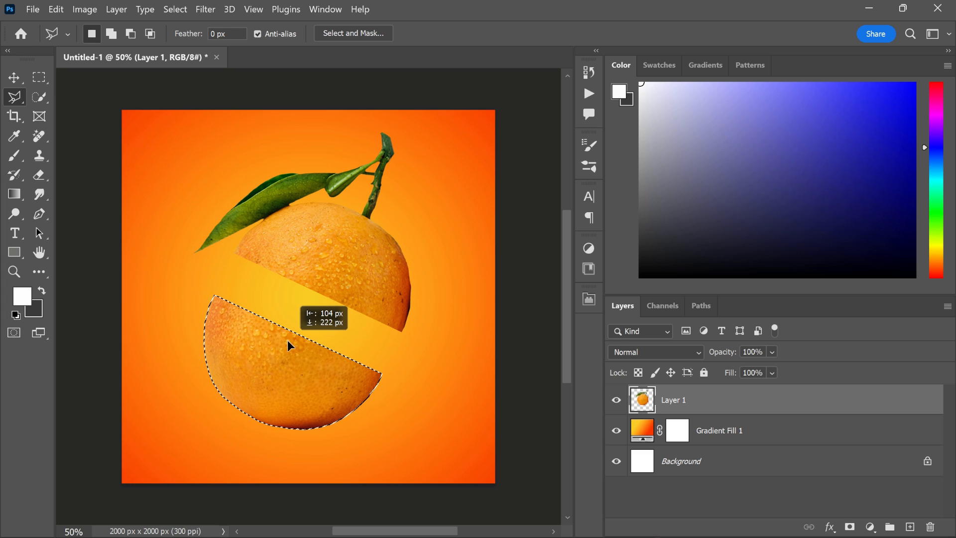
click(290, 346)
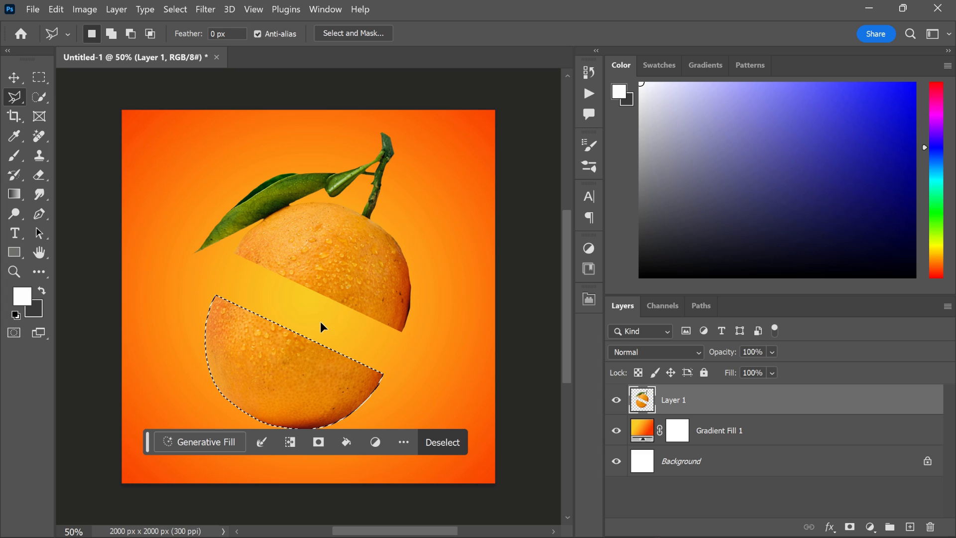
click(14, 78)
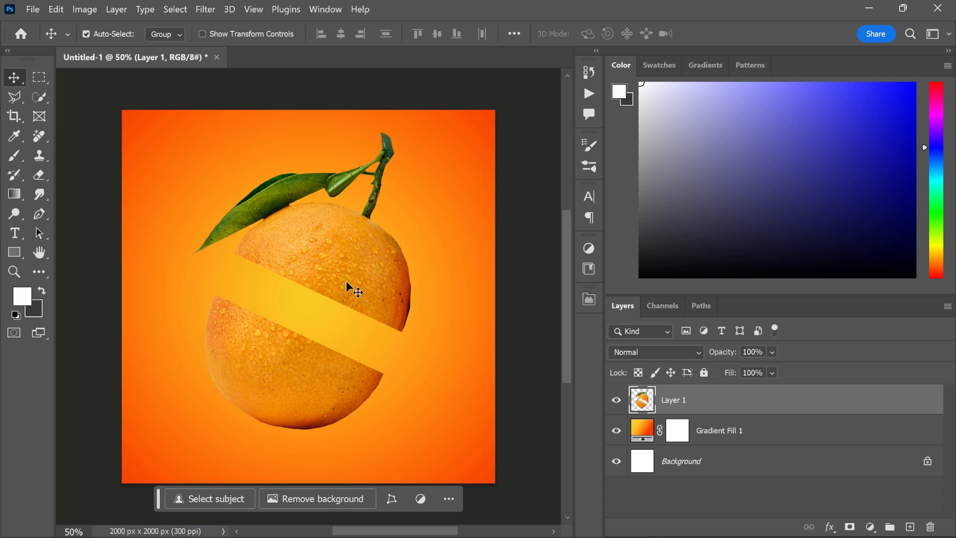
click(32, 9)
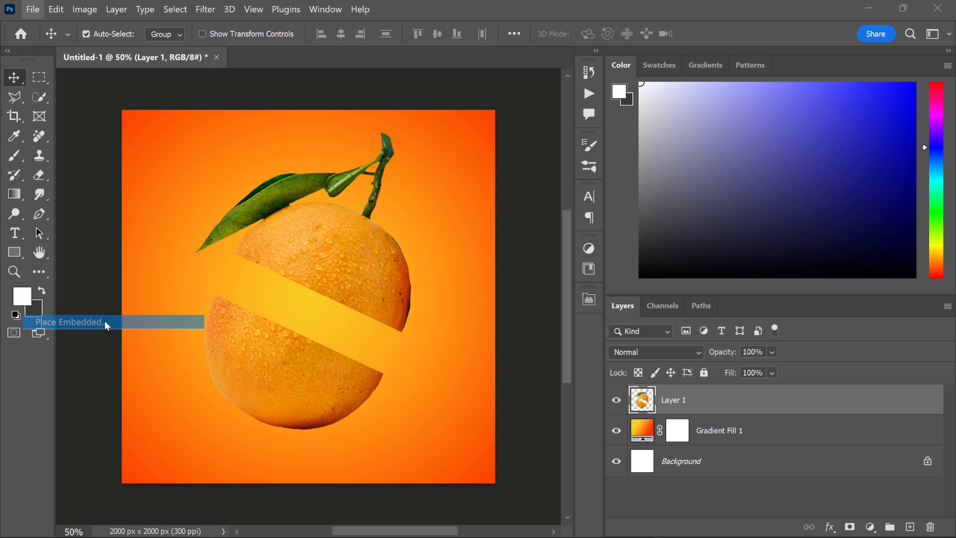
Step: Place Embedded the pngwing.com orange cross-section image as a new layer
click(70, 322)
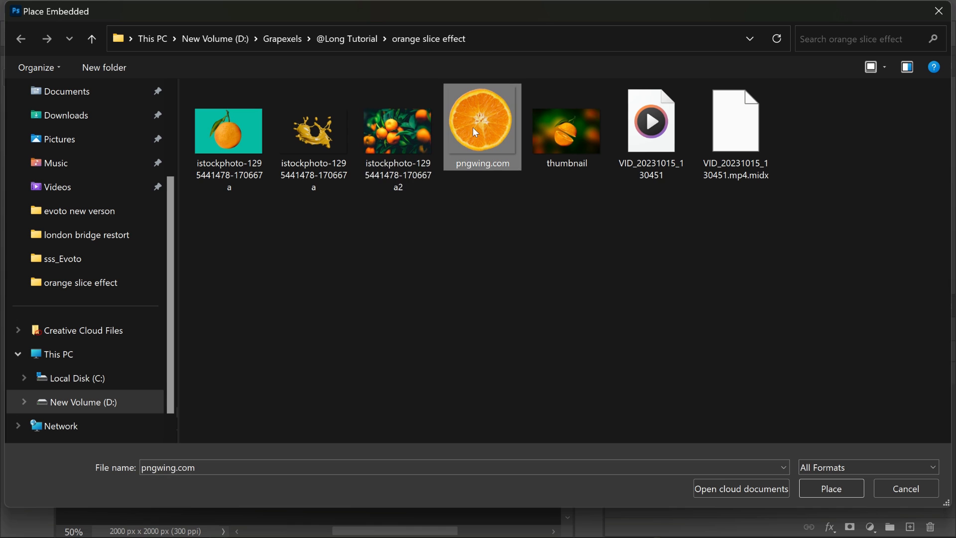
click(831, 488)
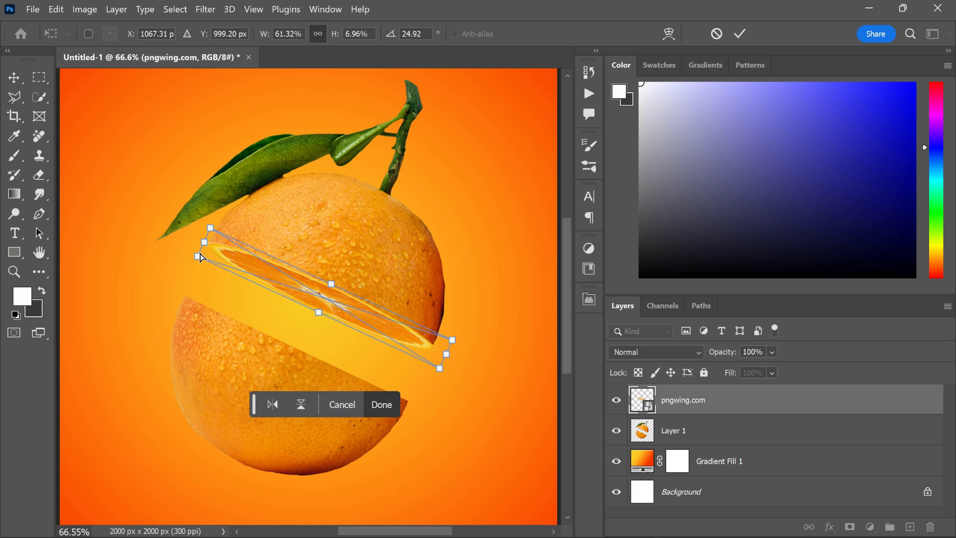
Step: Commit the slice squashed to about 61% × 7%, rotated 25°, between the halves
click(381, 404)
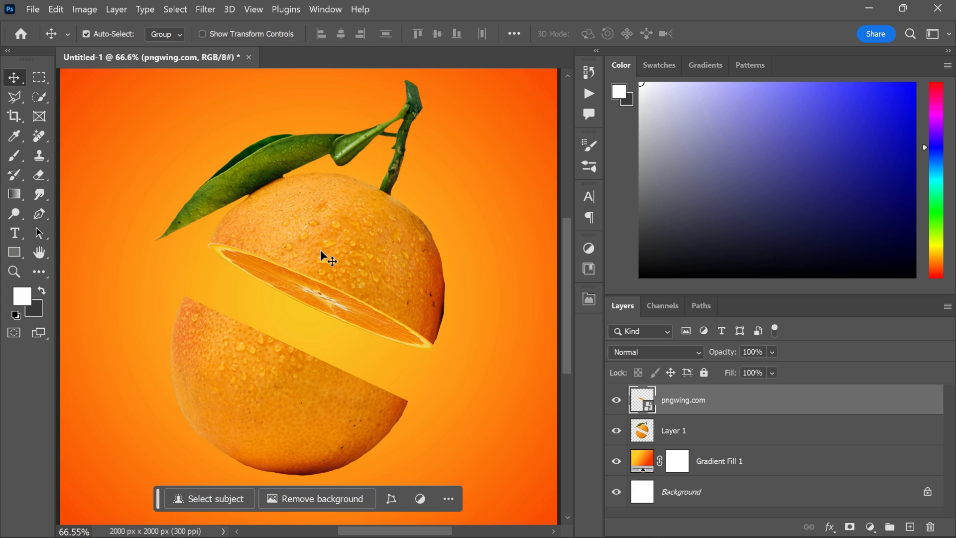